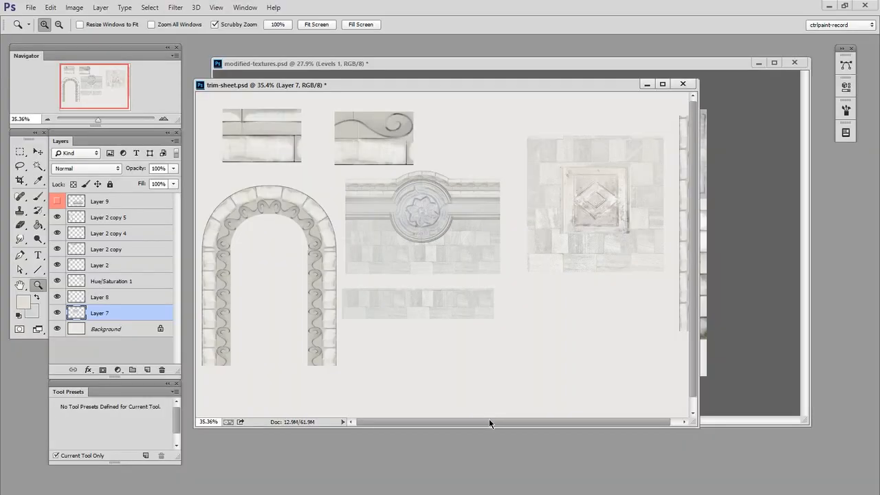
mouse_move(485, 440)
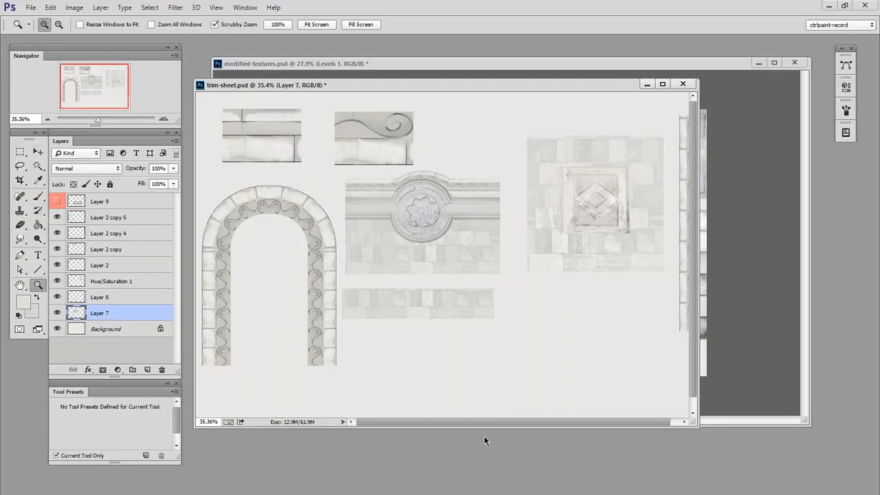
mouse_move(500, 449)
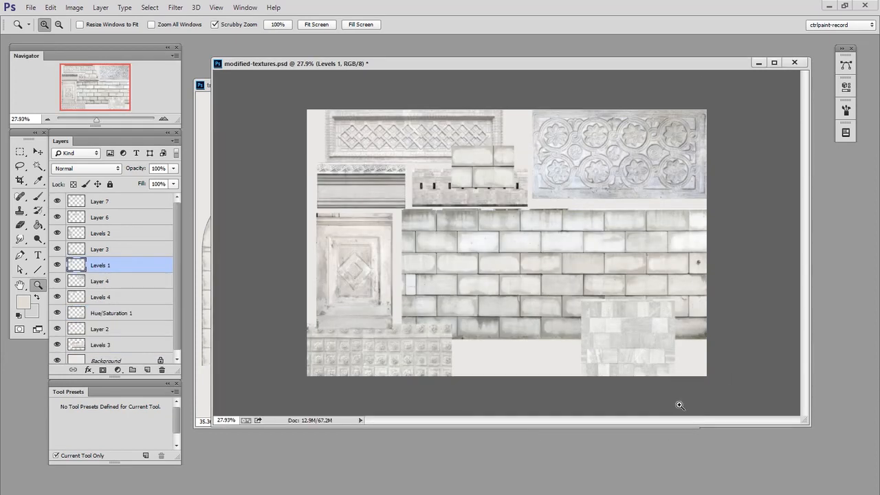
mouse_move(659, 428)
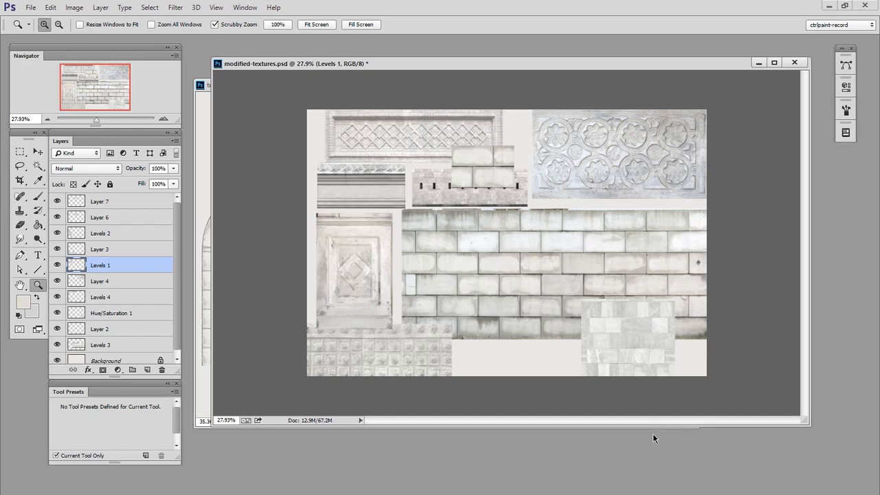
mouse_move(632, 443)
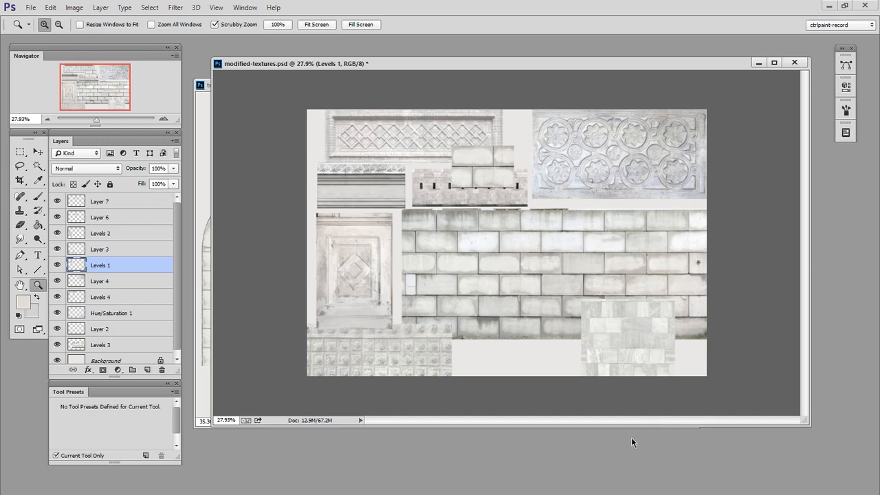
mouse_move(624, 449)
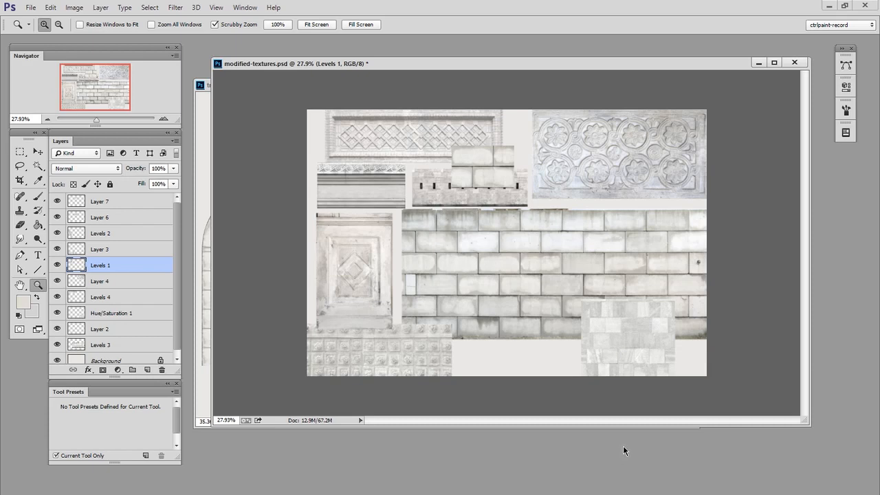
mouse_move(618, 453)
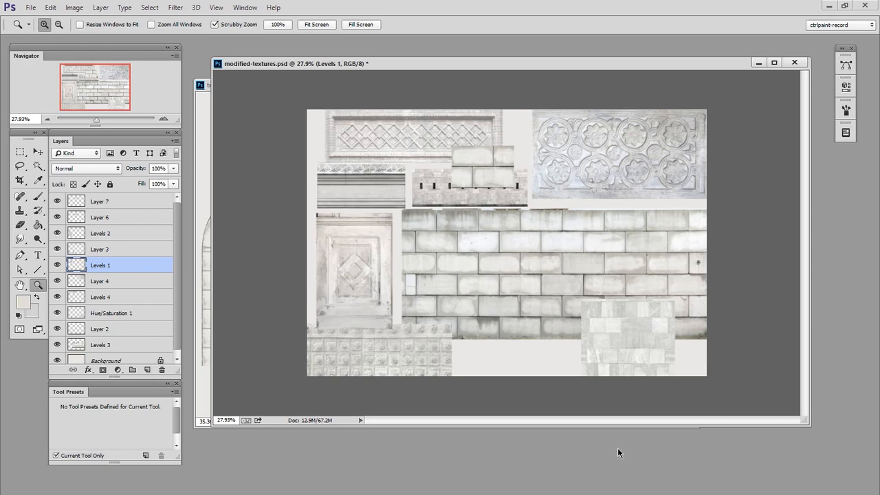
mouse_move(619, 457)
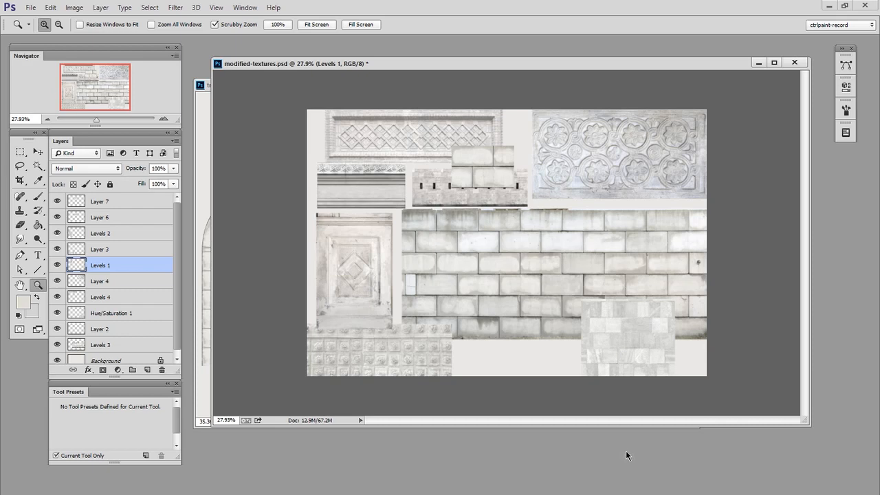
mouse_move(534, 491)
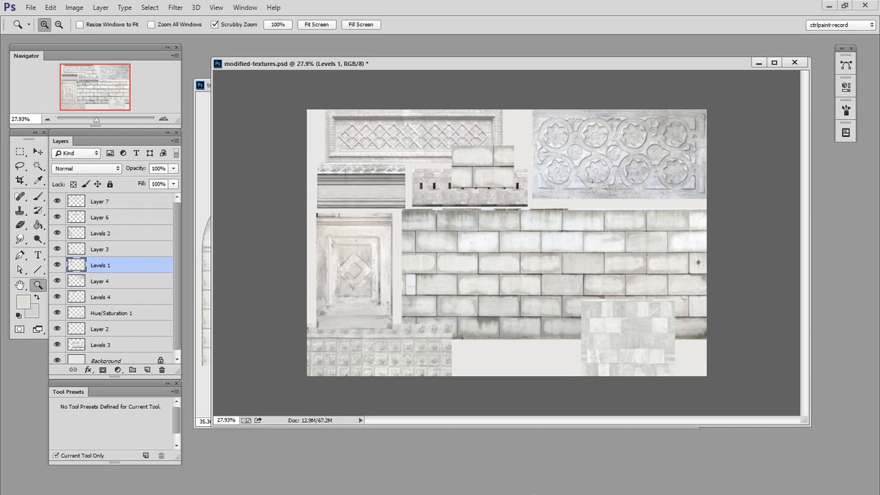
mouse_move(597, 450)
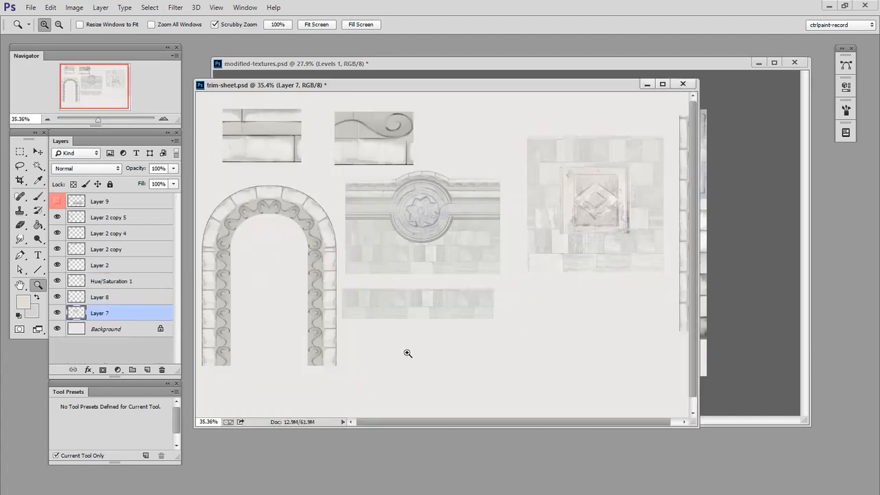
mouse_move(387, 390)
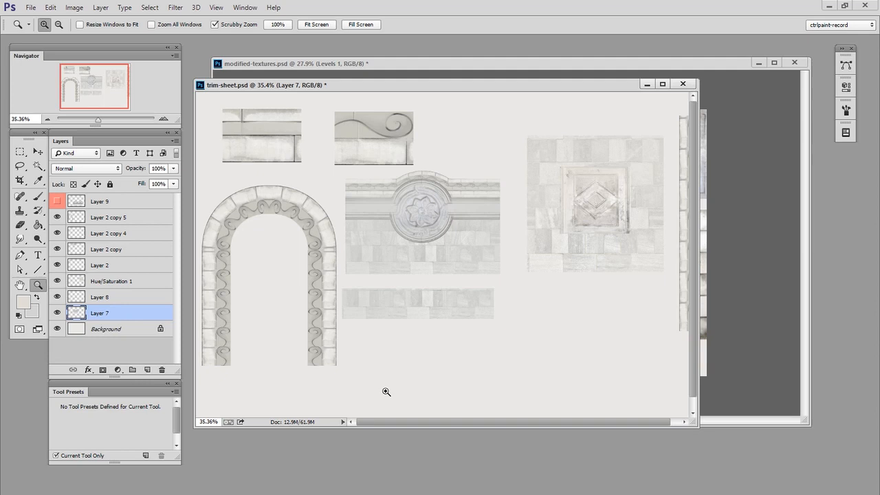
Zoom around the trim sheet to inspect the finished arch and medallion
click(19, 152)
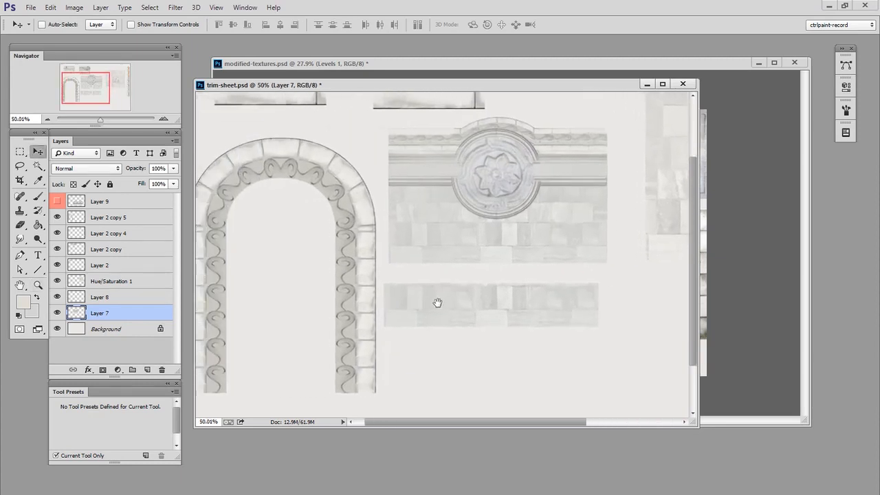
drag(437, 302, 397, 383)
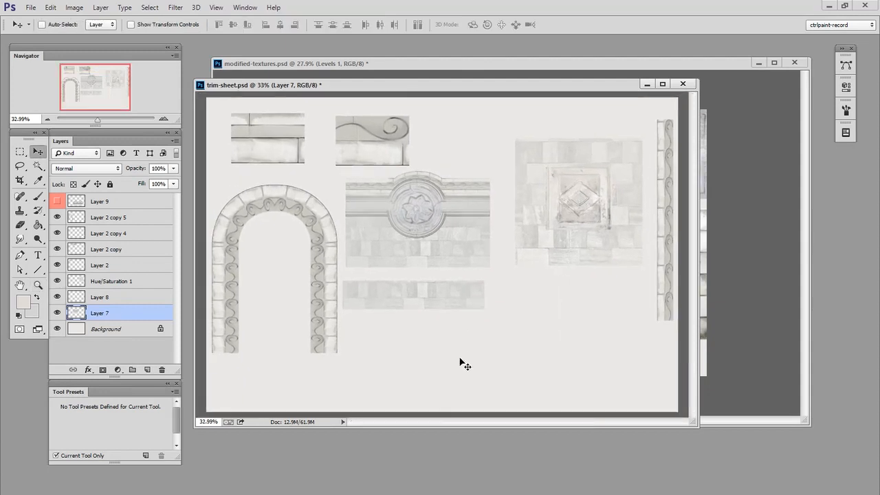
mouse_move(445, 421)
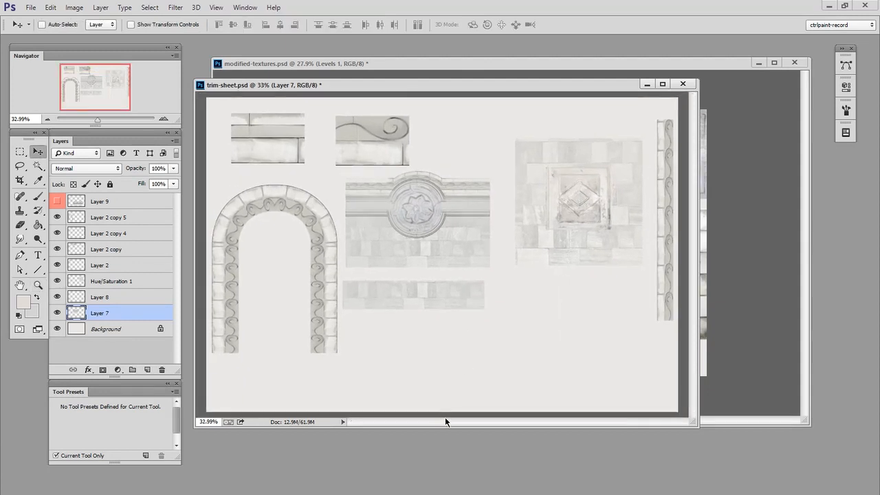
mouse_move(433, 426)
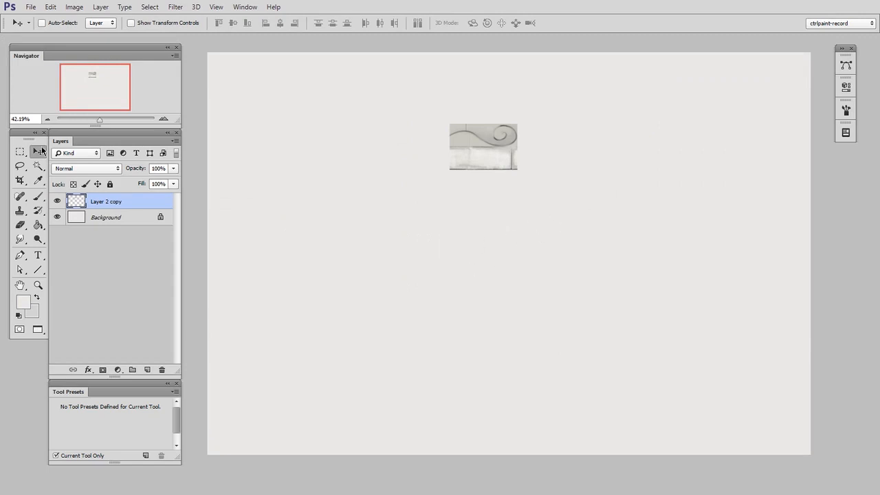
Move the scroll-pattern strip leftward into position as one of the upright columns
drag(483, 145, 445, 138)
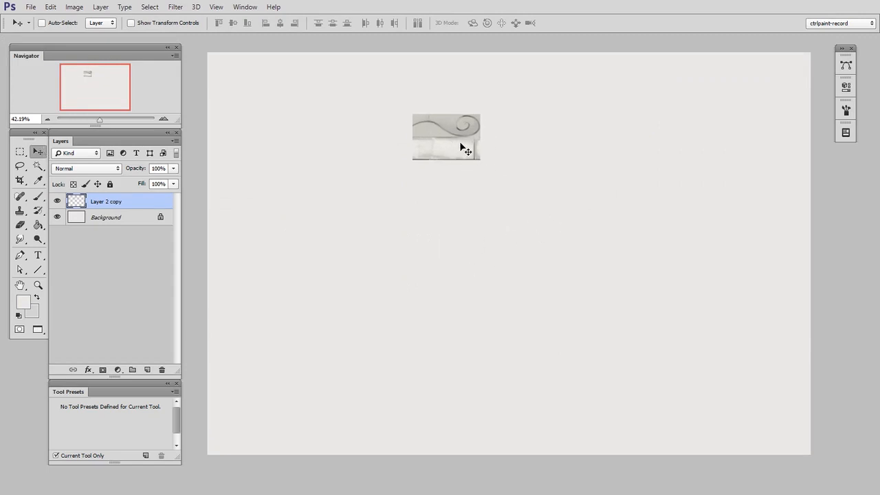
drag(446, 138, 338, 113)
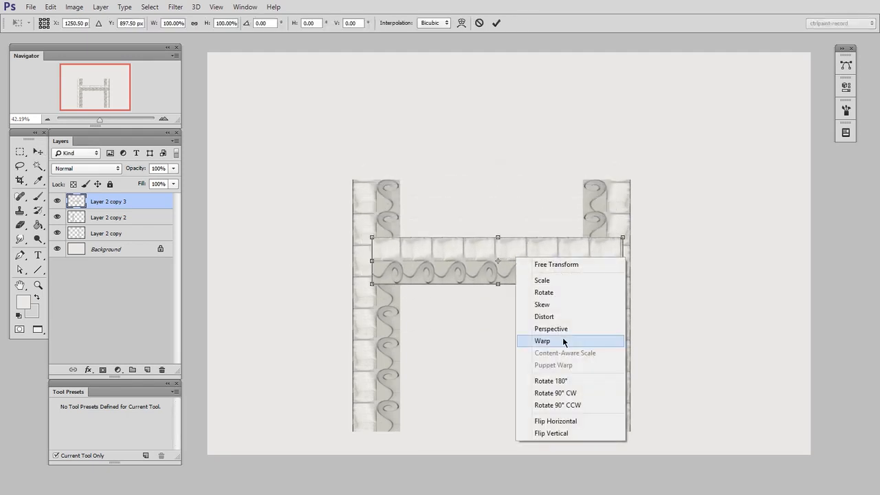
Warp the horizontal stone strip with an Arc shape into a semicircular arch and commit it
click(542, 341)
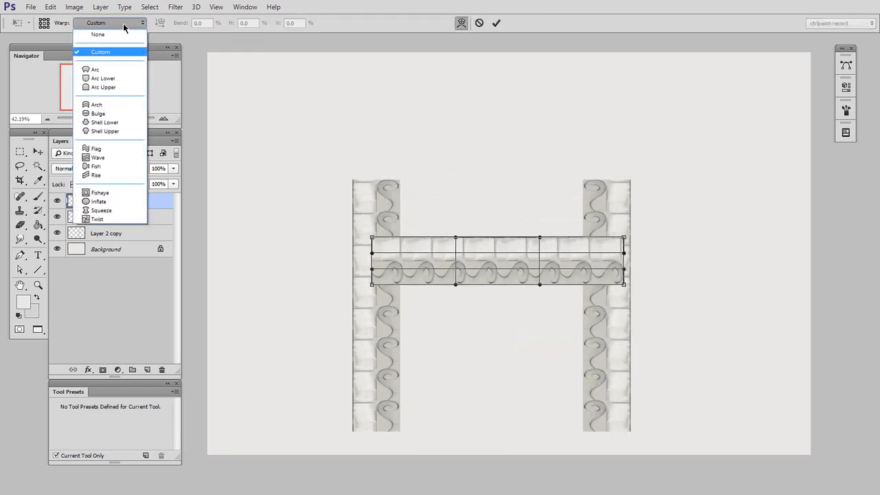
click(95, 68)
text(100)
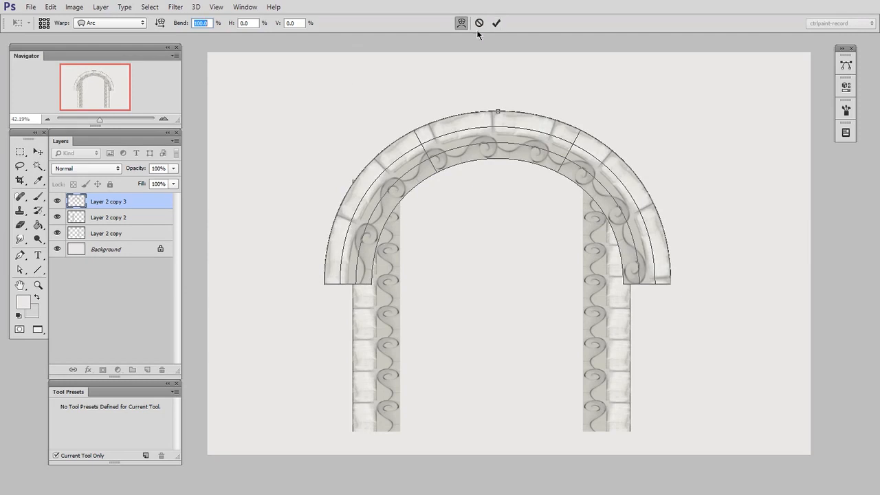
click(496, 22)
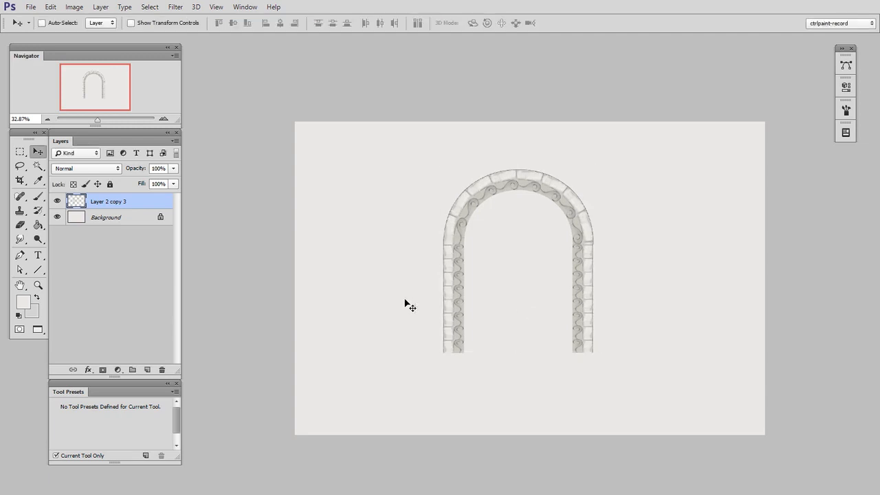
Switch from the Rectangular Marquee back to the Move tool before scaling the arch larger
click(20, 151)
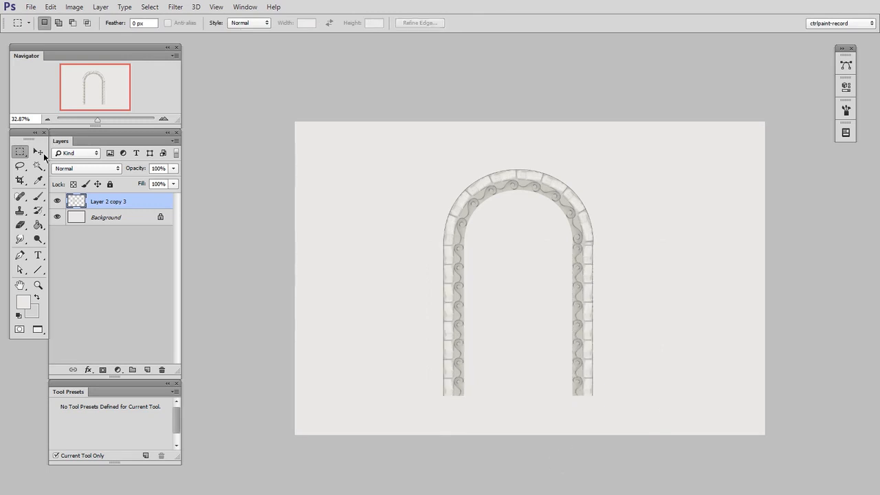
click(38, 152)
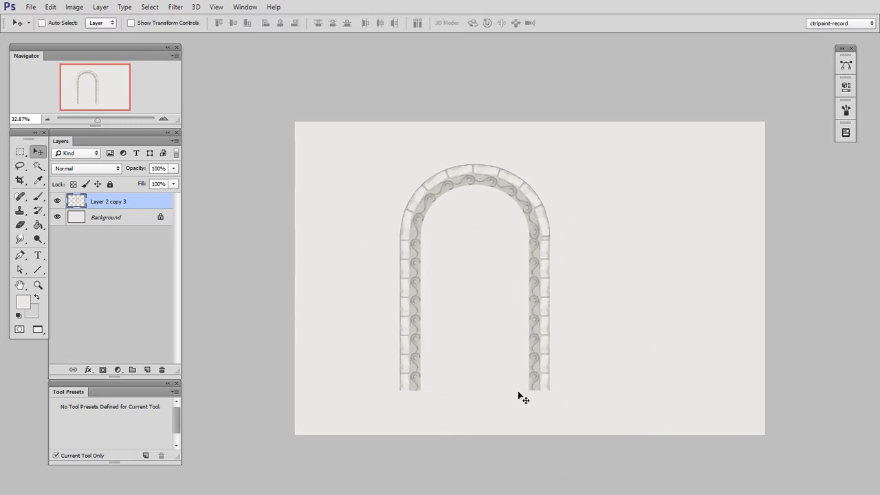
mouse_move(527, 454)
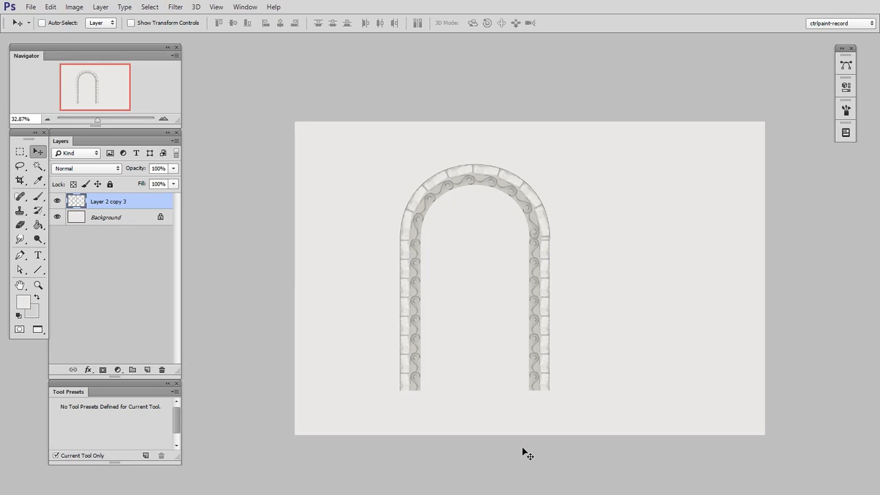
mouse_move(528, 481)
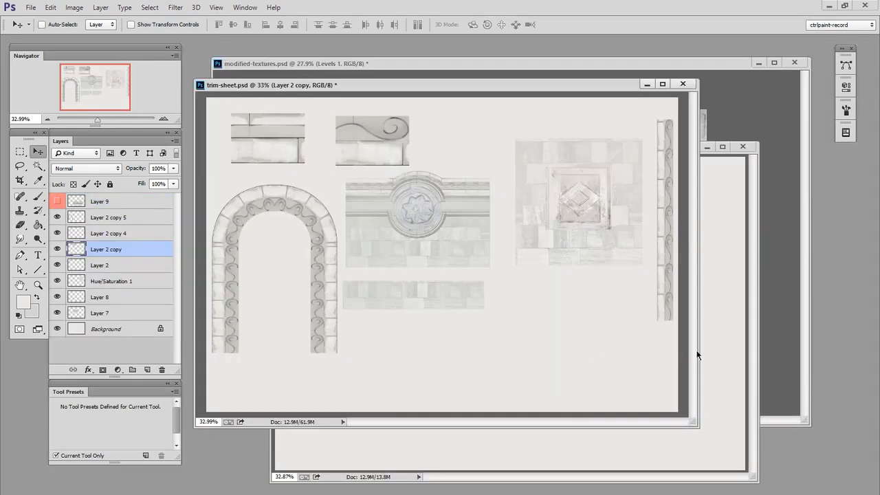
mouse_move(688, 193)
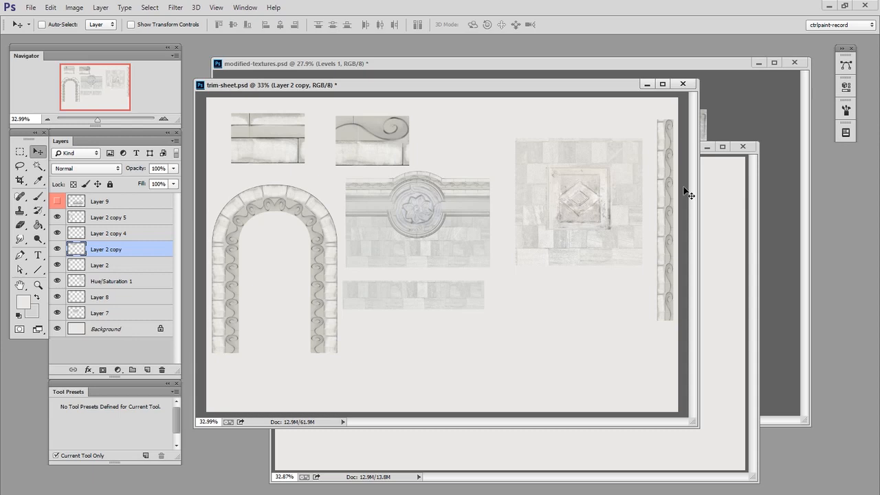
mouse_move(445, 360)
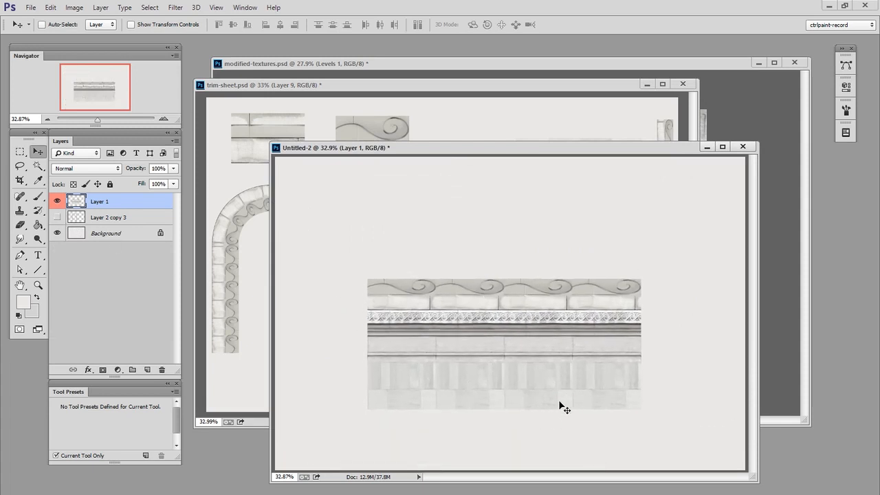
Free-transform the ornate trim strip with an Arc warp at 79.1% bend
key(ctrl+t)
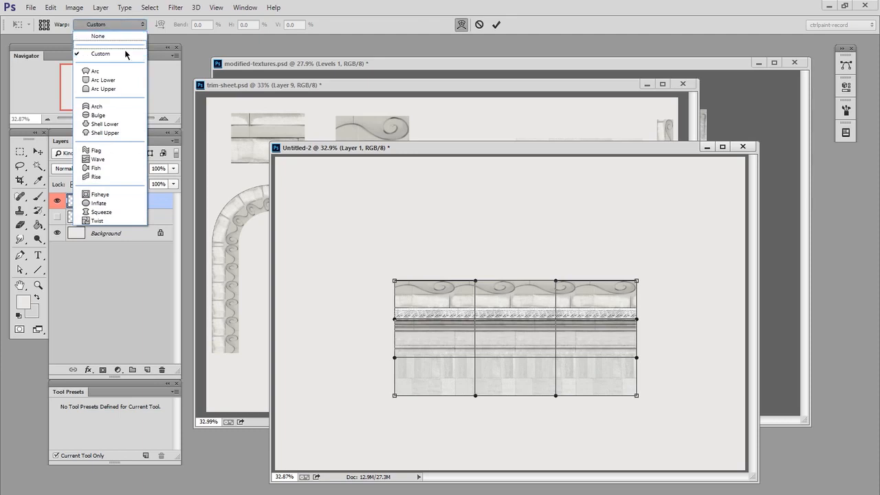
click(94, 72)
text(100)
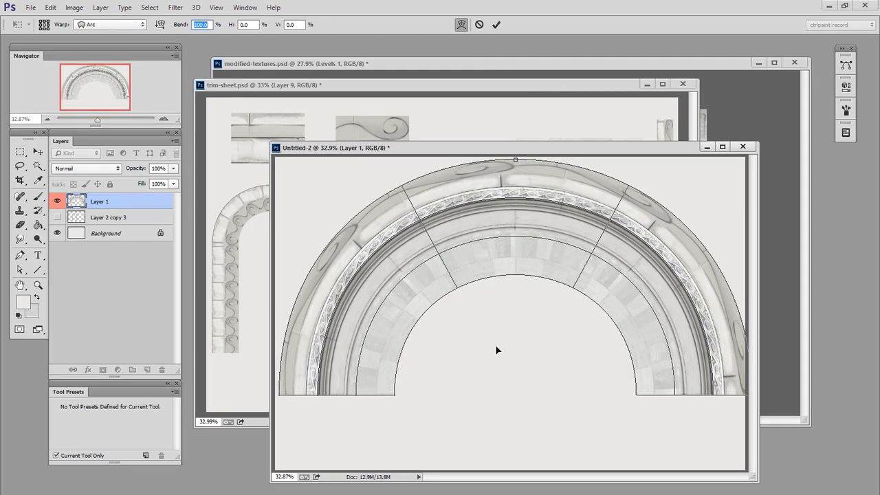
mouse_move(492, 445)
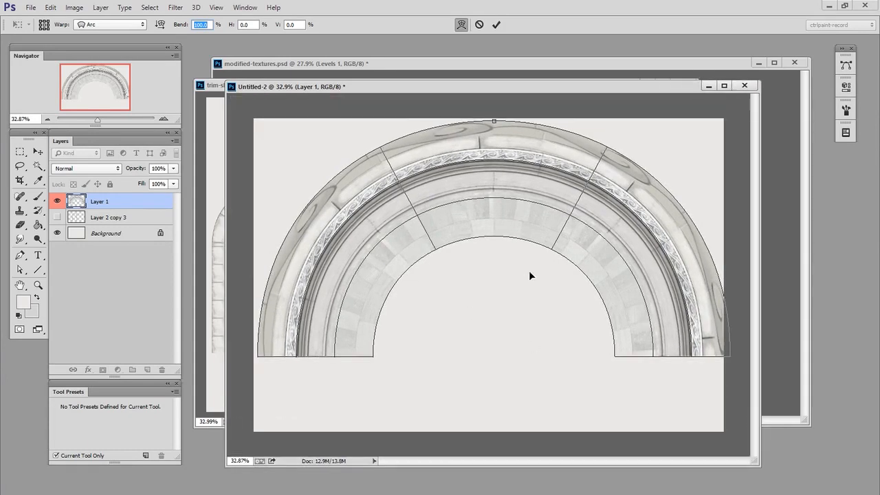
mouse_move(520, 344)
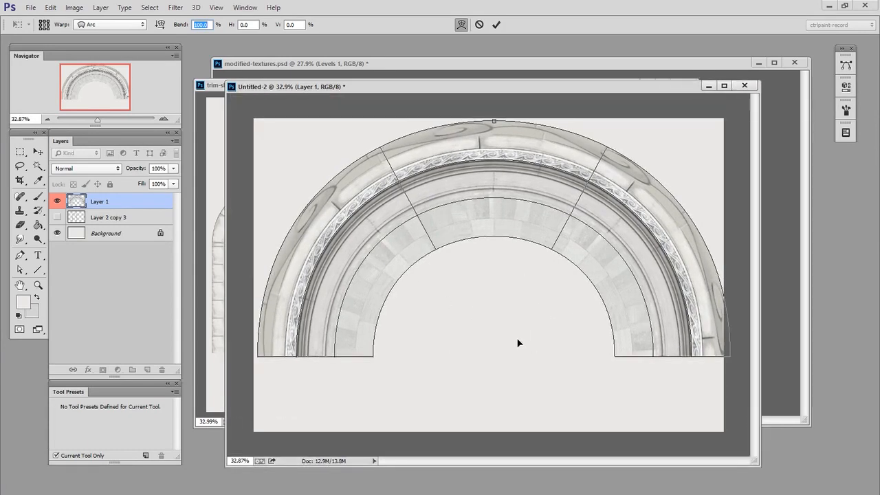
text(79.1)
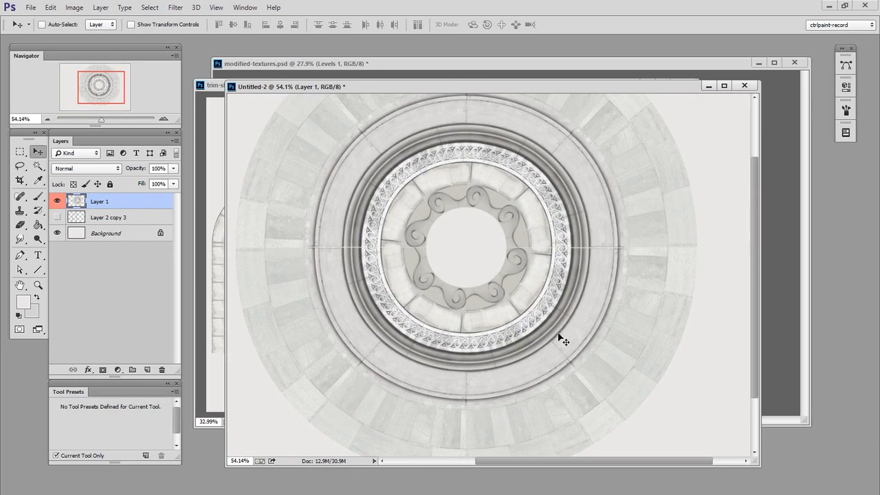
mouse_move(525, 350)
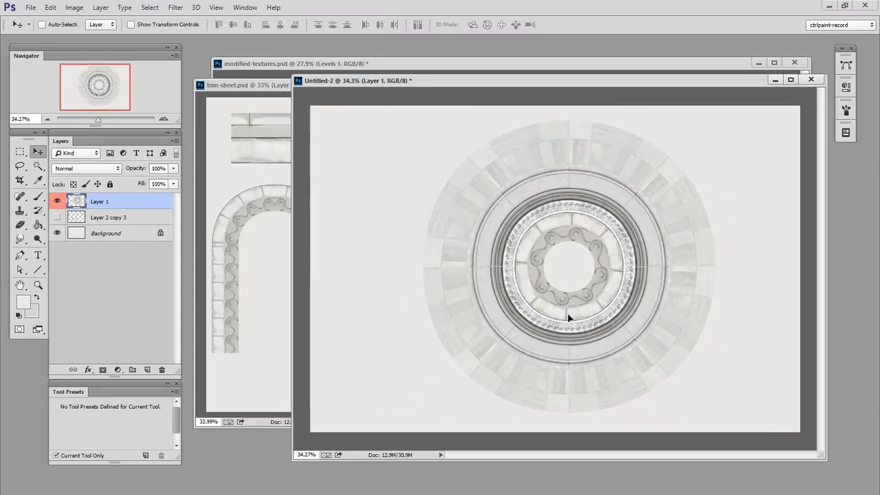
Bring the trim-sheet.psd document back to the front after closing the medallion ring
click(248, 85)
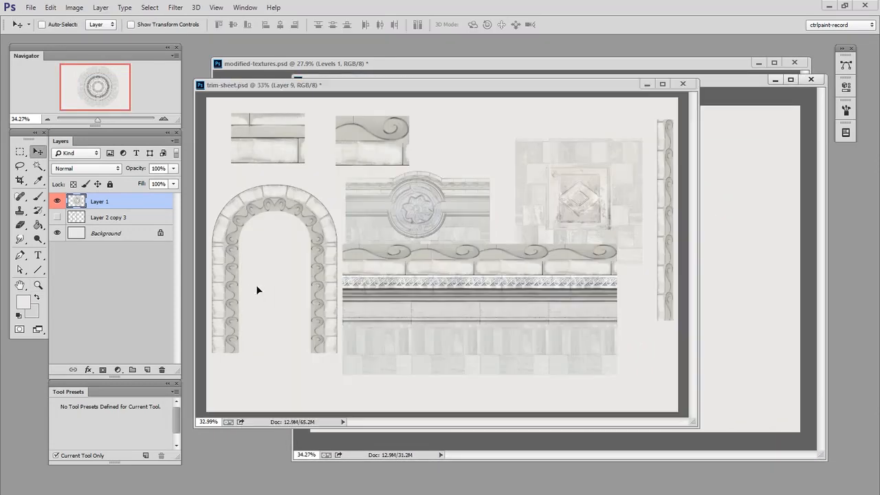